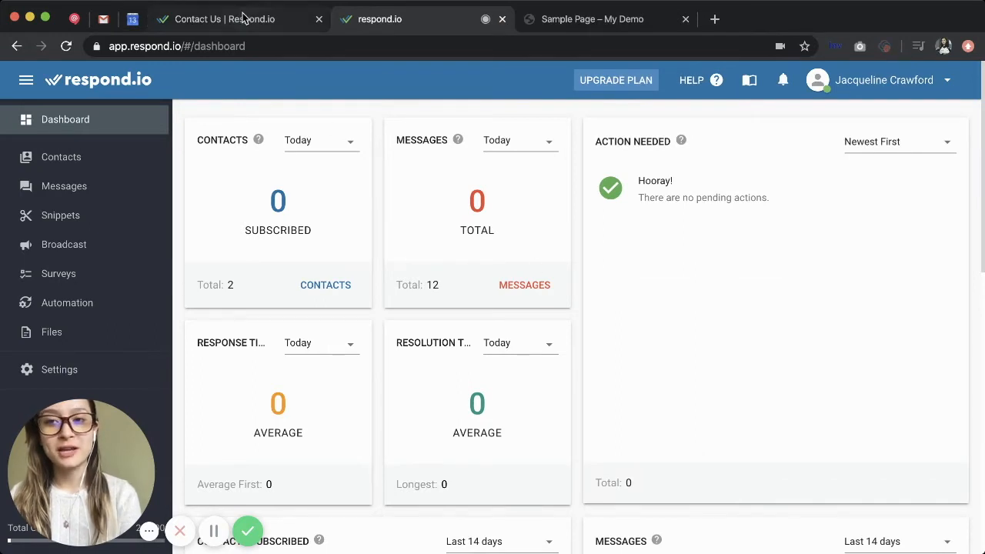
# Show the respond.io Contact Us page with its customer support messaging links
pyautogui.click(224, 19)
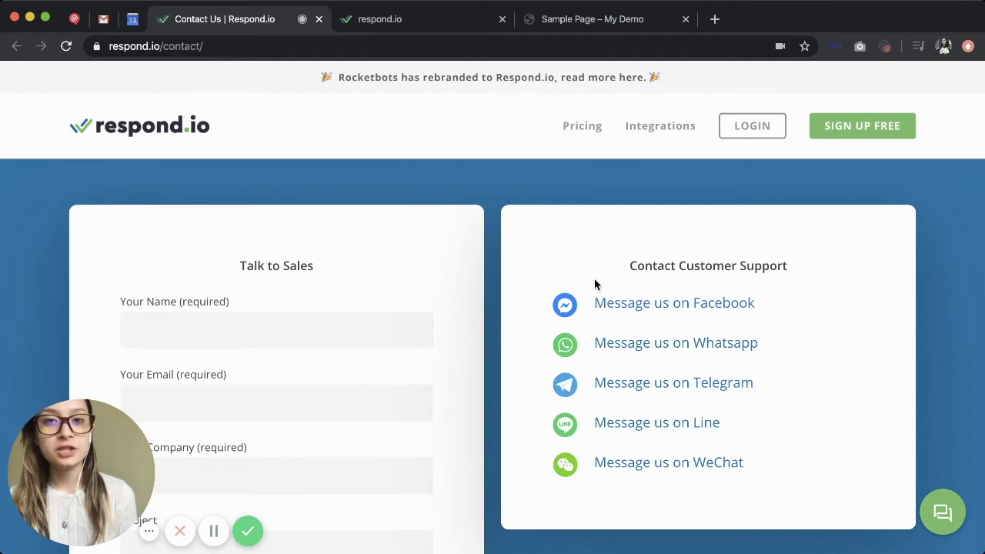
pyautogui.moveTo(735, 311)
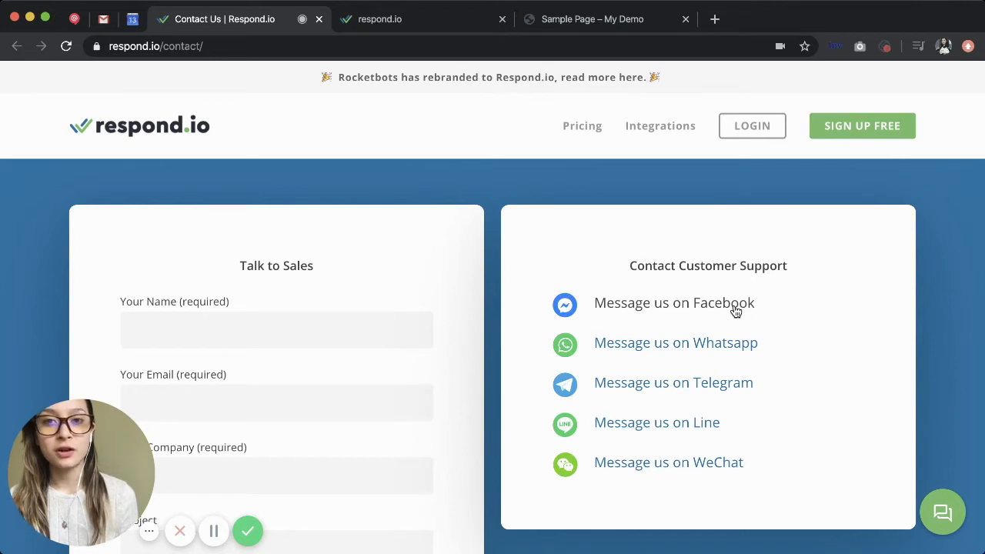
pyautogui.click(675, 302)
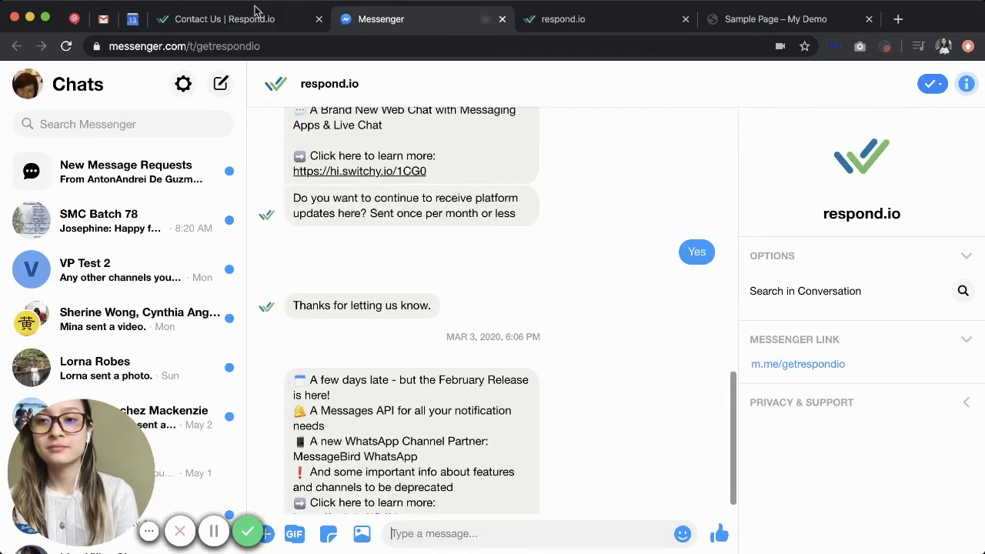
pyautogui.click(231, 19)
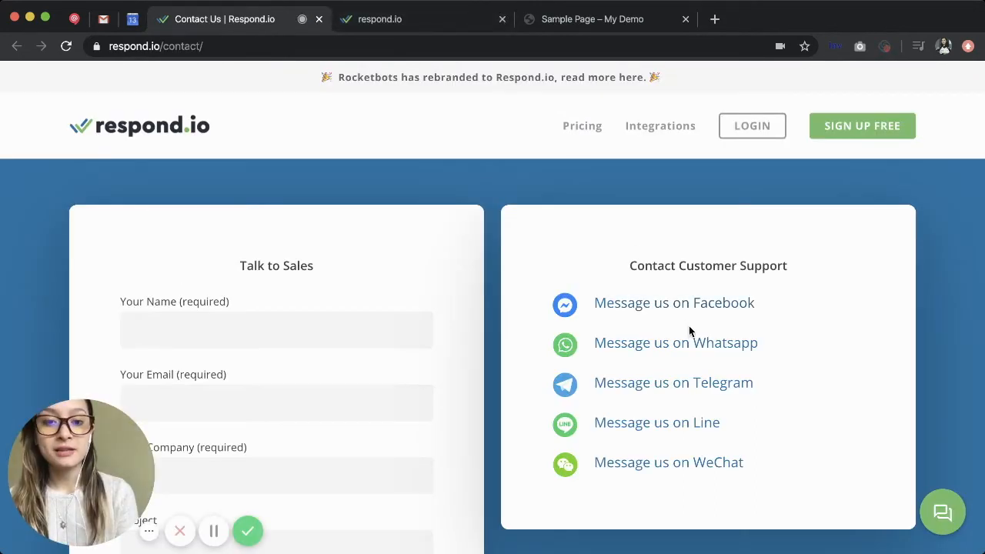
pyautogui.click(656, 421)
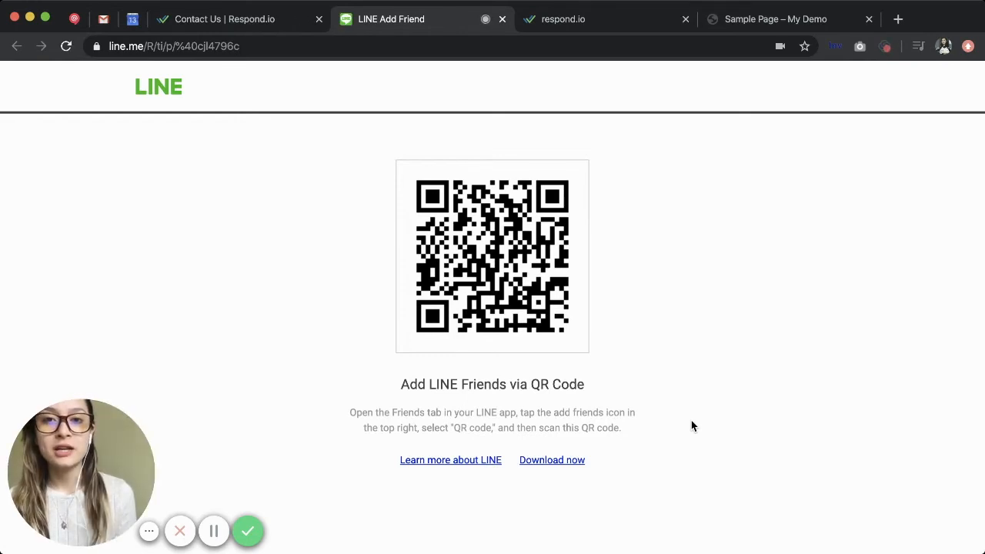
pyautogui.moveTo(502, 18)
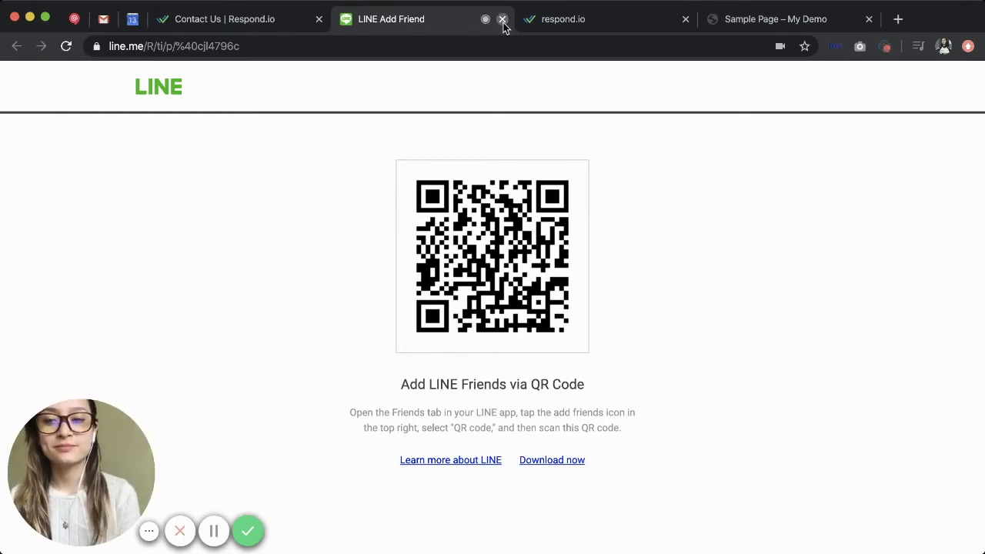
pyautogui.click(502, 19)
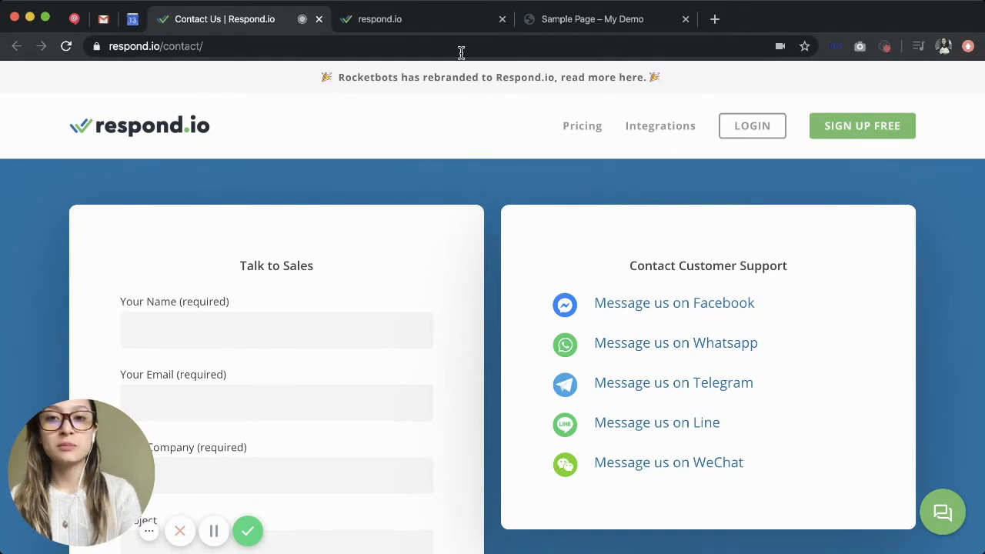
# Return to the respond.io app and show the workspace Settings with the connected channels
pyautogui.click(378, 18)
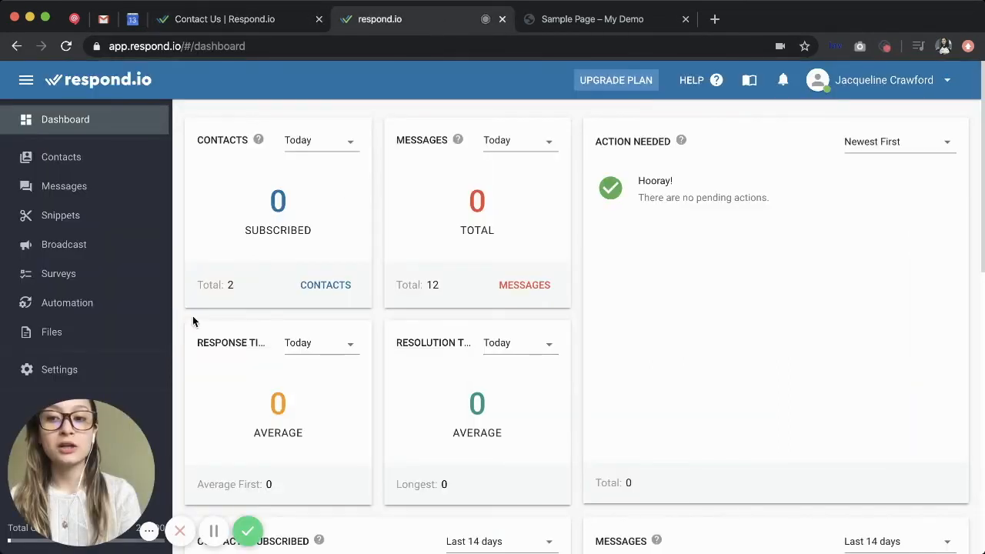
pyautogui.click(59, 369)
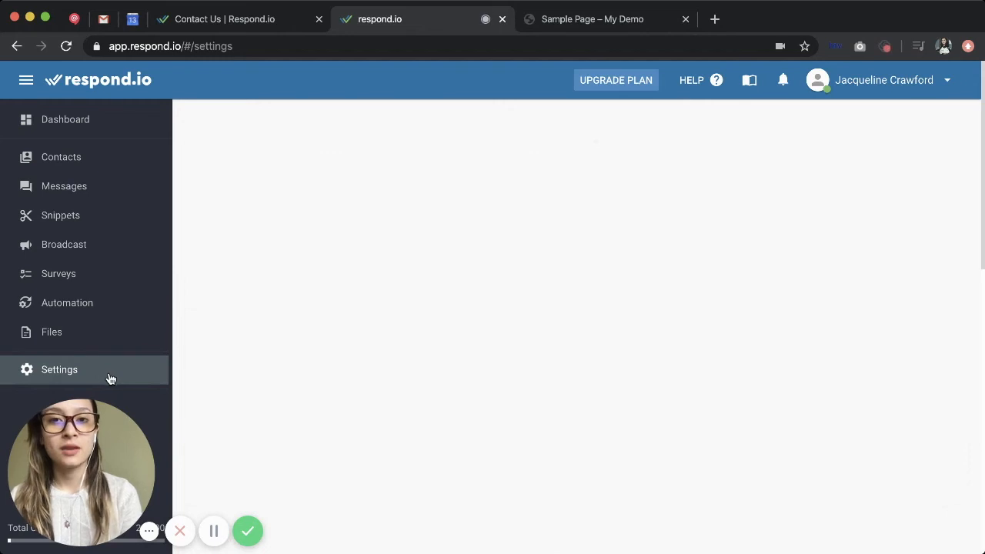
pyautogui.click(59, 369)
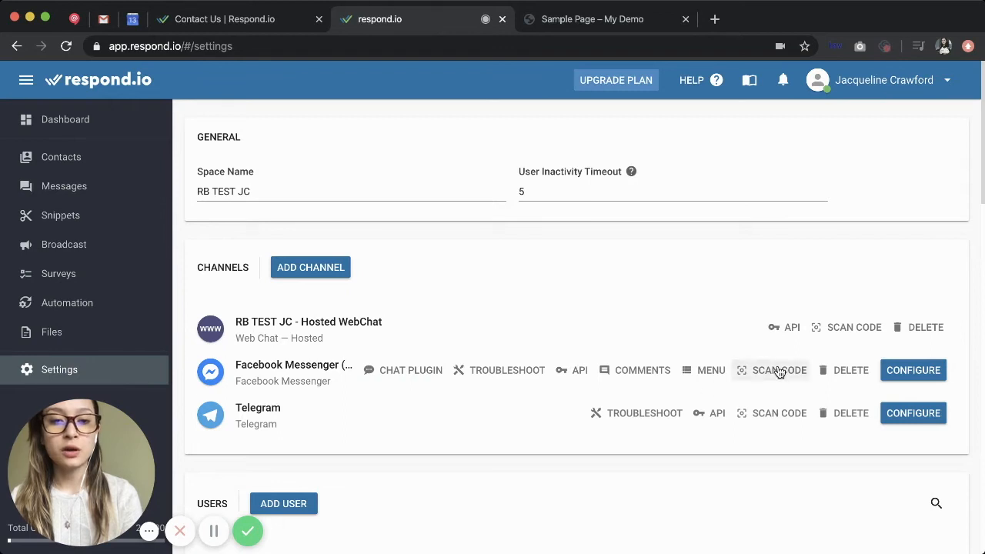
pyautogui.moveTo(779, 369)
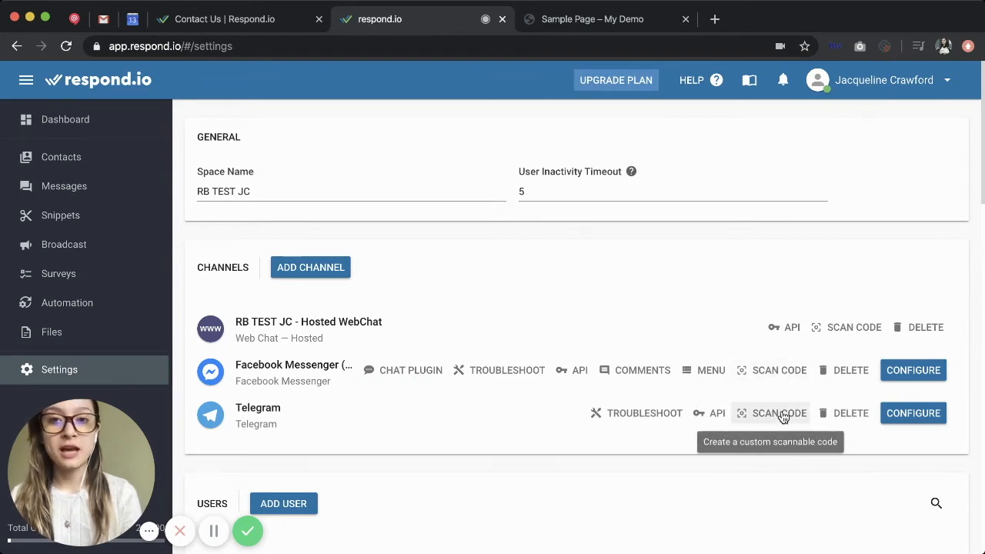
pyautogui.click(779, 412)
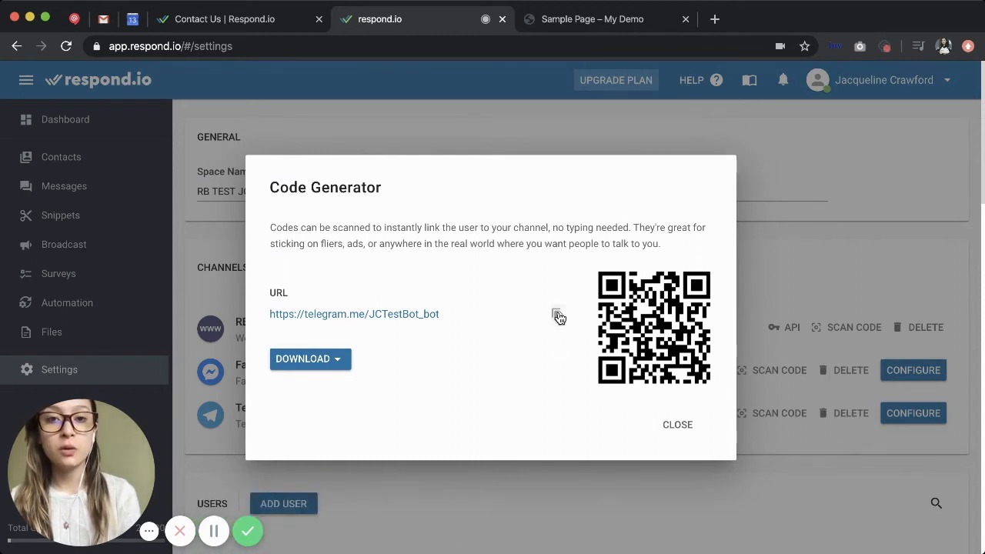
pyautogui.click(558, 315)
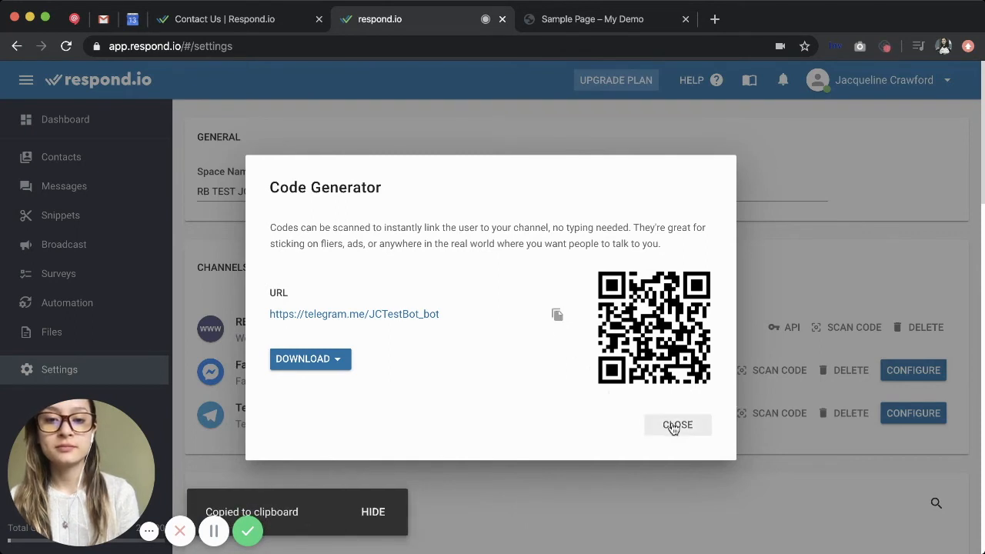
pyautogui.click(677, 425)
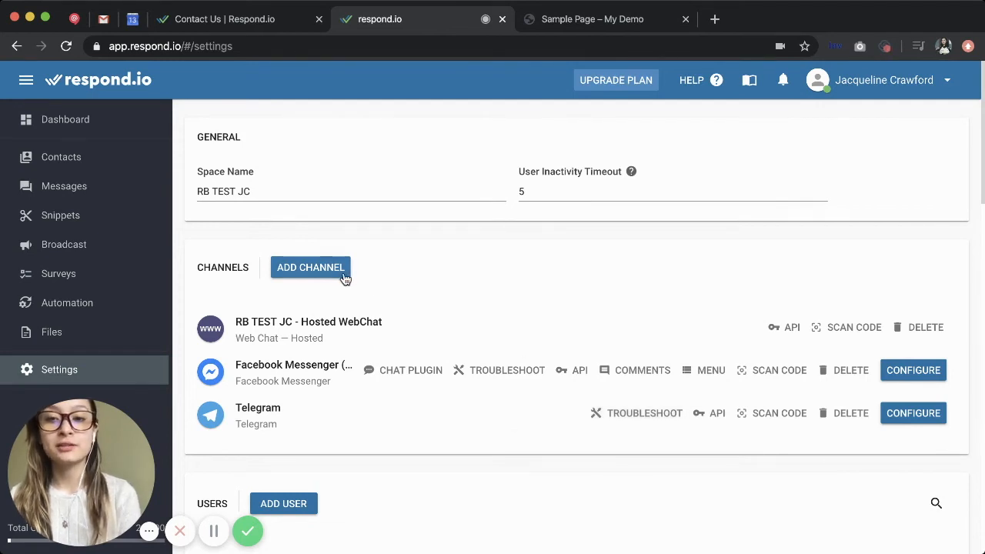
# Connect a new Web Chat channel for the getsamy.com website so Web Chat (02) is listed
pyautogui.click(311, 268)
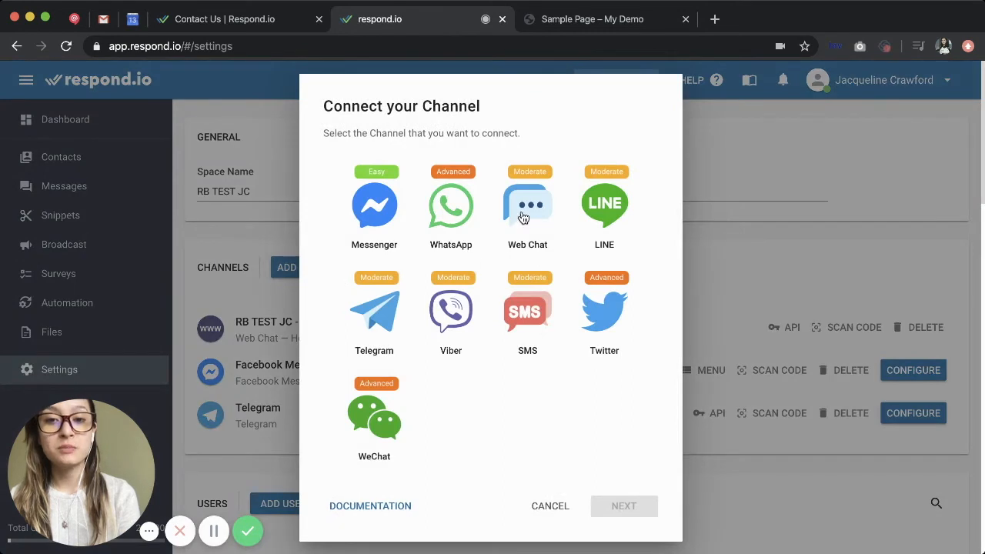
pyautogui.click(526, 204)
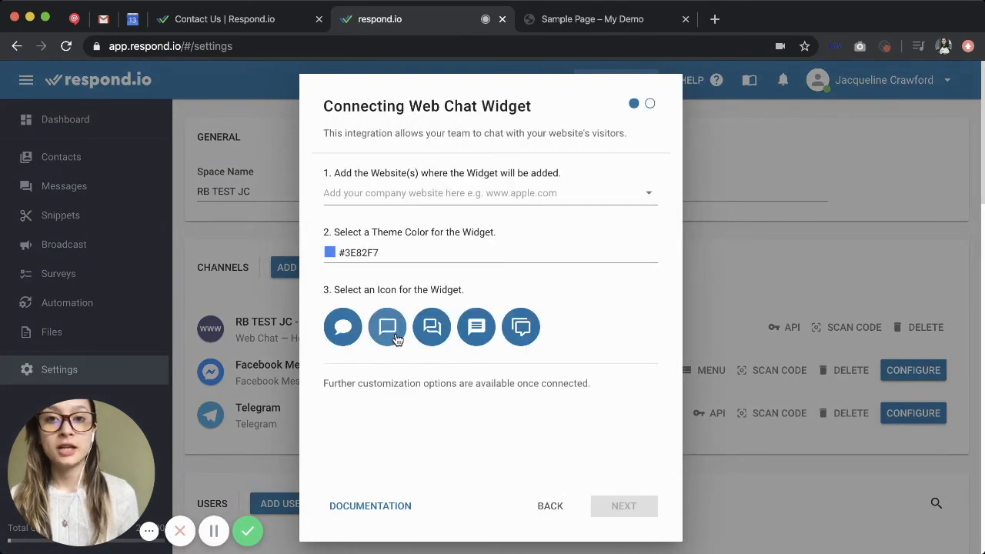
pyautogui.click(481, 194)
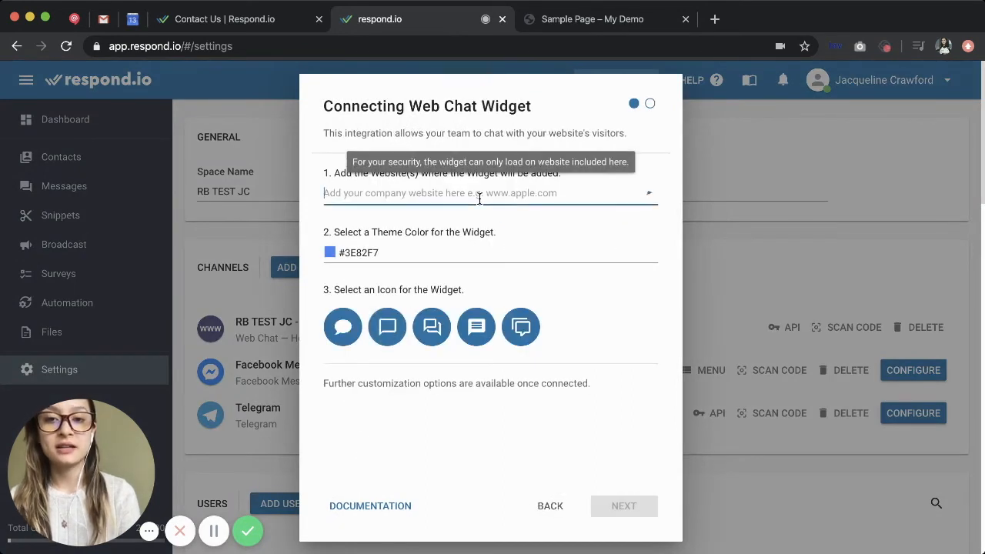
pyautogui.write('getsamy.com')
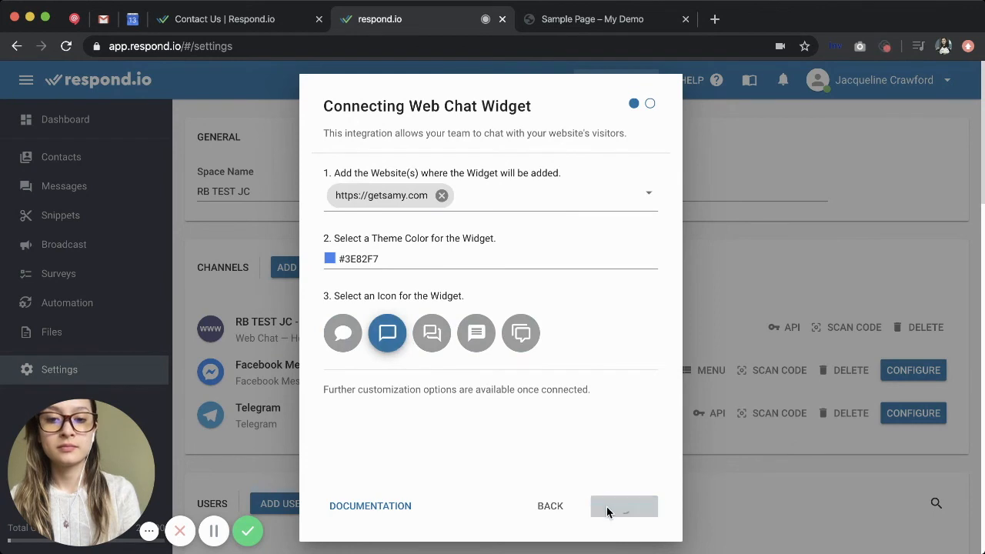
pyautogui.click(624, 507)
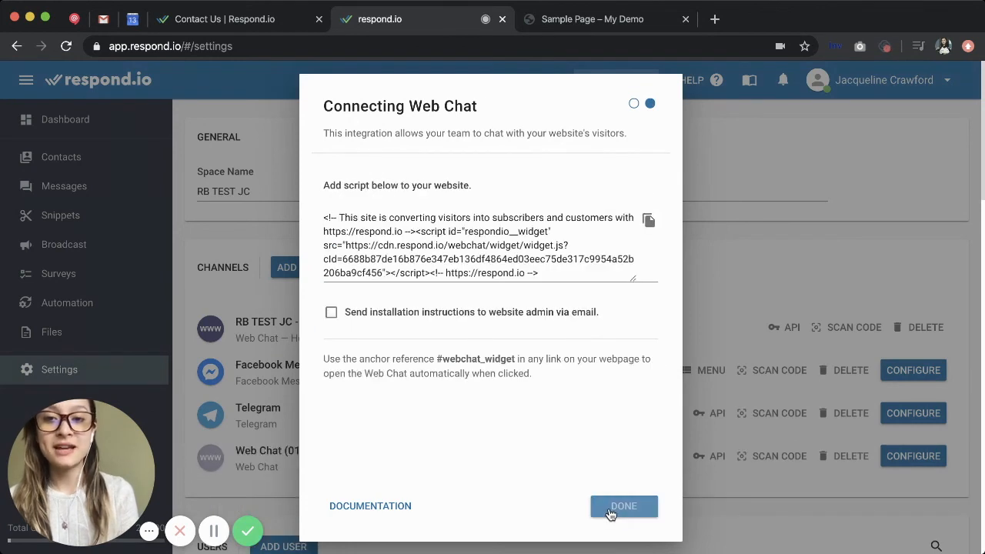
pyautogui.click(624, 505)
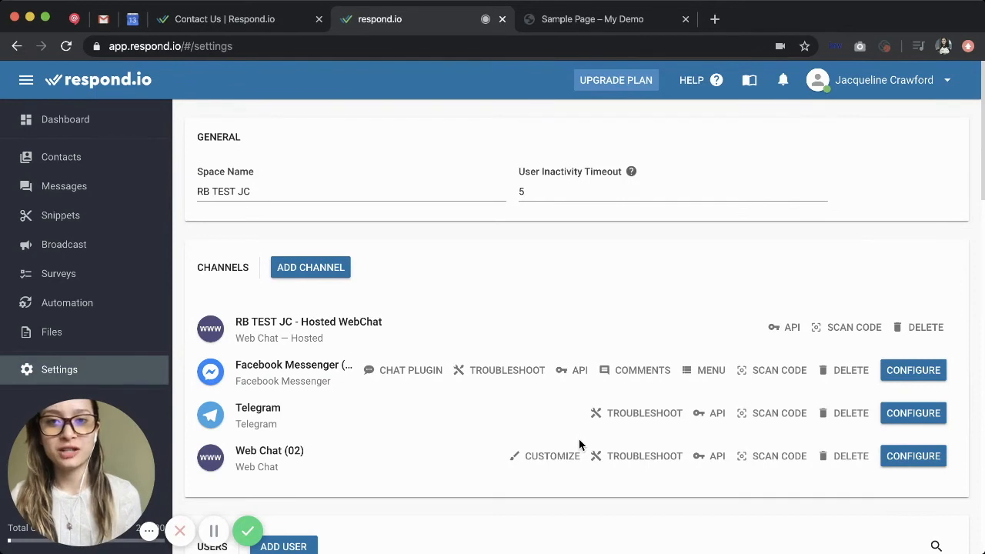
pyautogui.moveTo(551, 455)
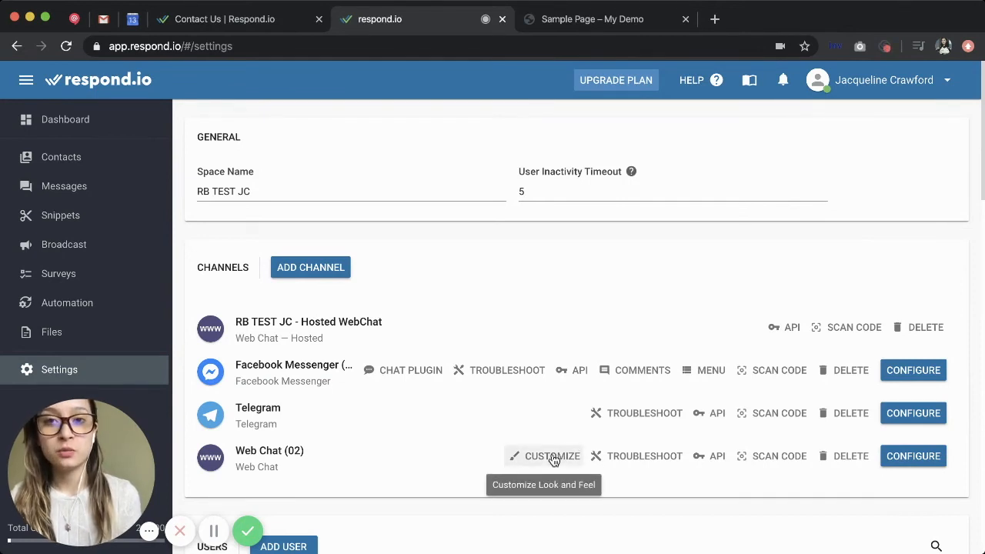
# Customize Web Chat (02) with title 'Telegram' and a Telegram channel link to JCTestBot_bot
pyautogui.click(551, 456)
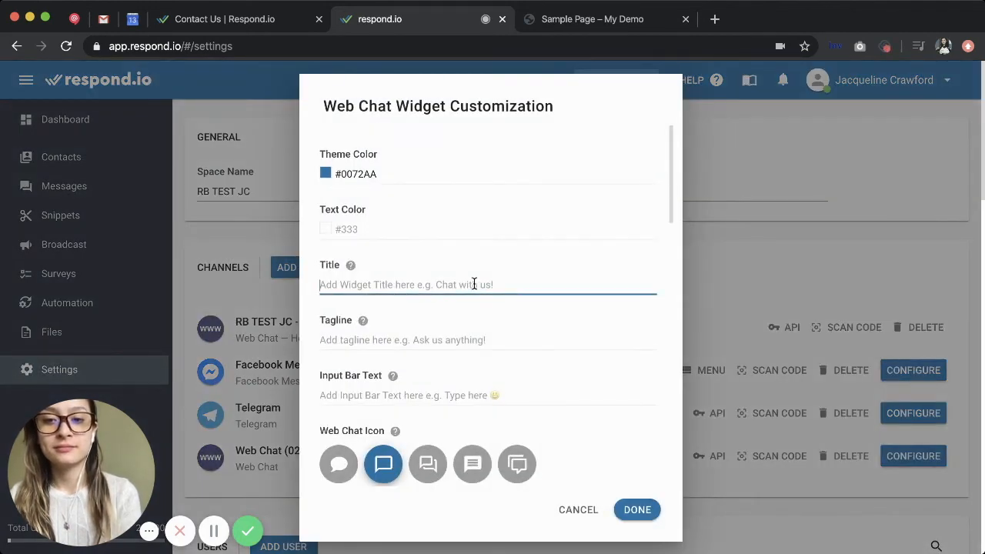
pyautogui.write('Telegram')
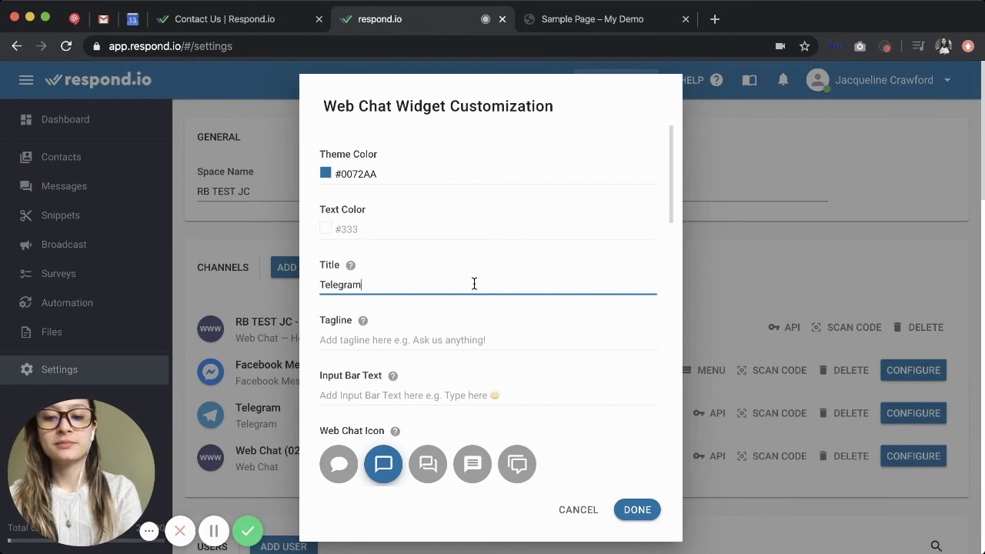
pyautogui.scroll(-3)
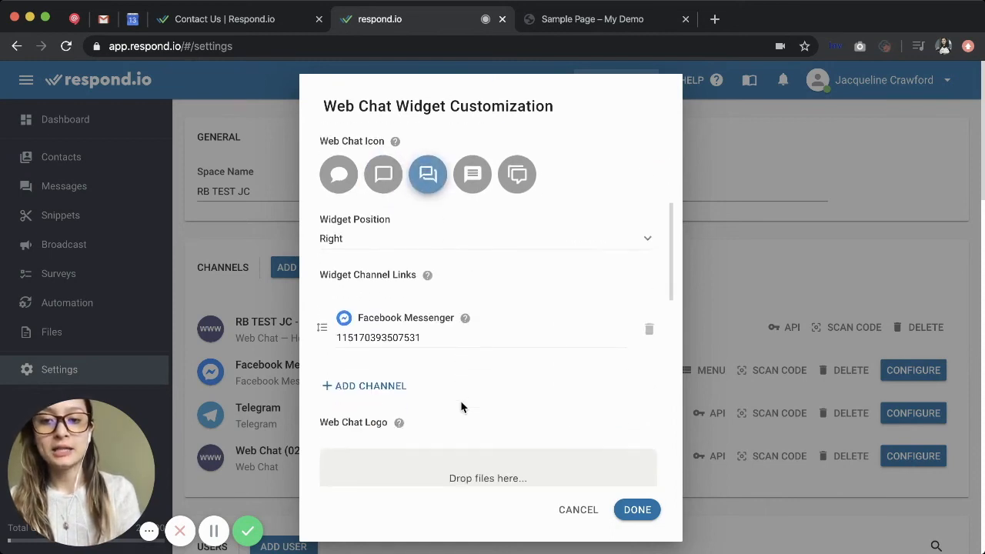
pyautogui.click(364, 385)
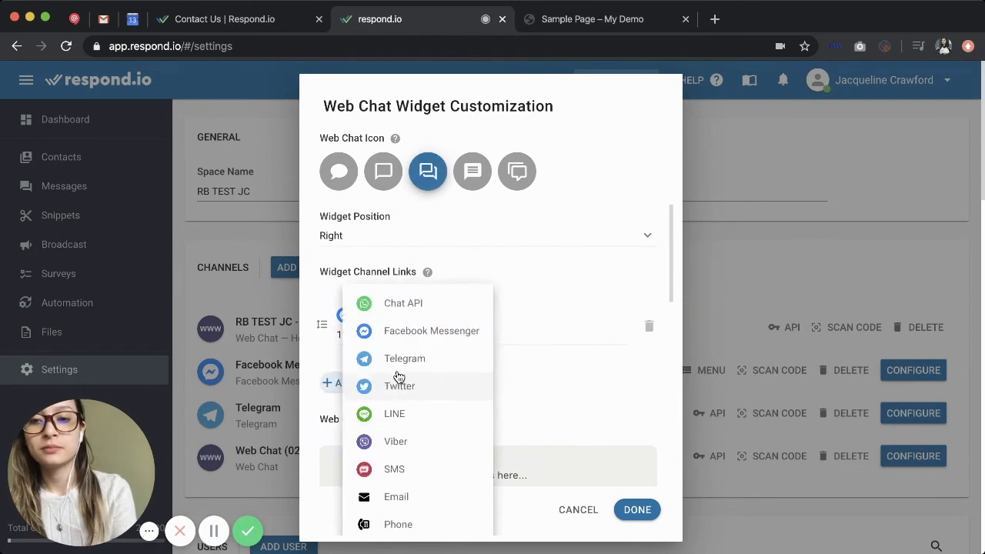
pyautogui.click(404, 357)
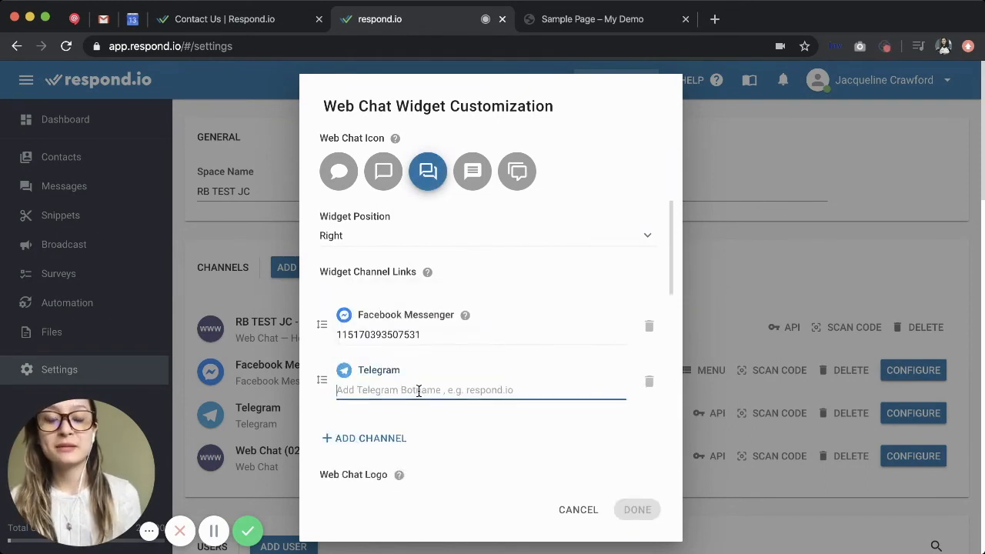
pyautogui.write('JCTestBot_bot')
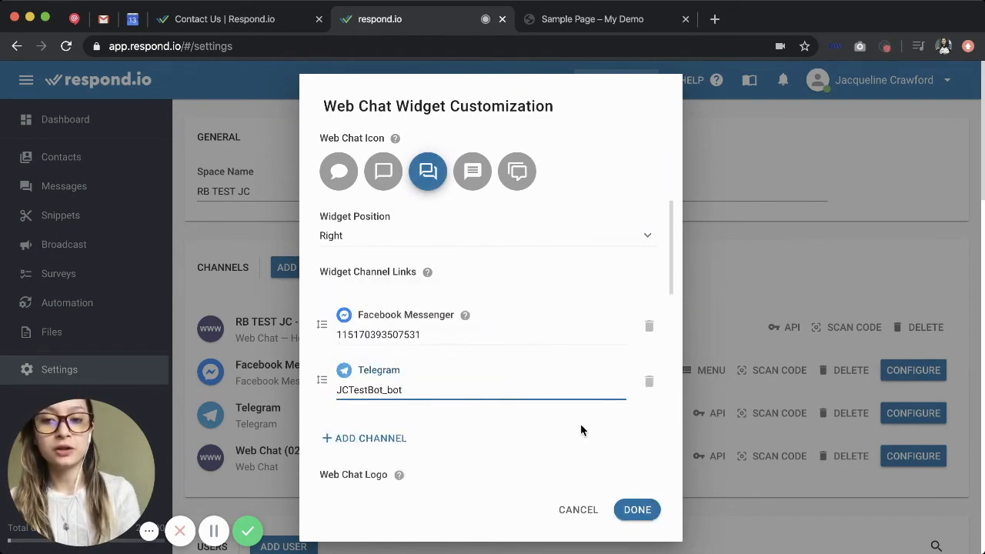
# Copy the widget installation script and save the Web Chat (02) customisation
pyautogui.scroll(-3)
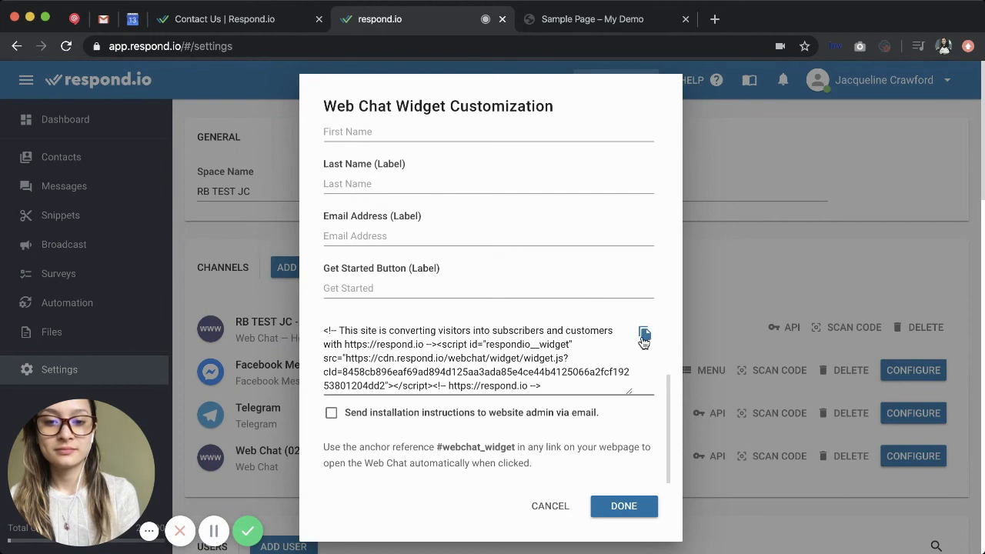
pyautogui.click(644, 332)
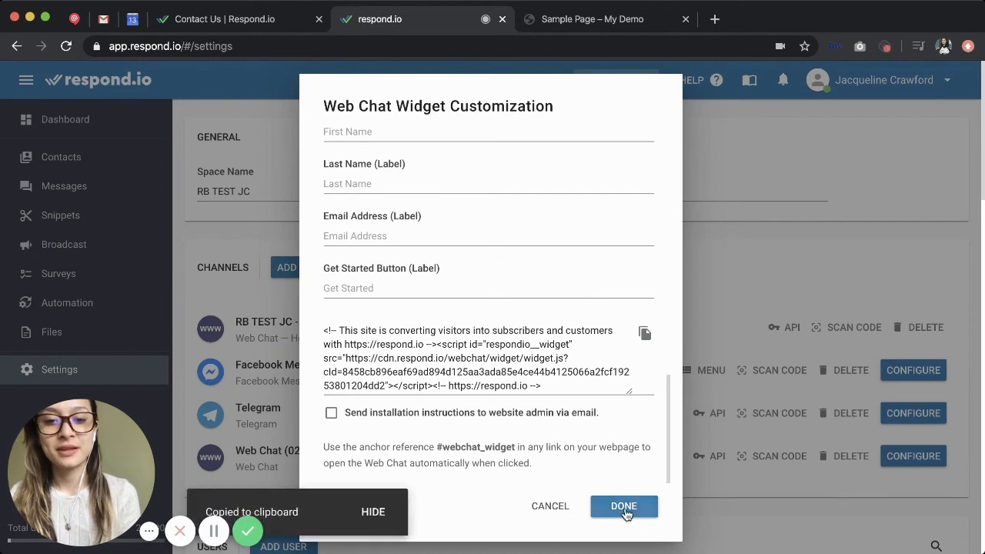
pyautogui.click(623, 506)
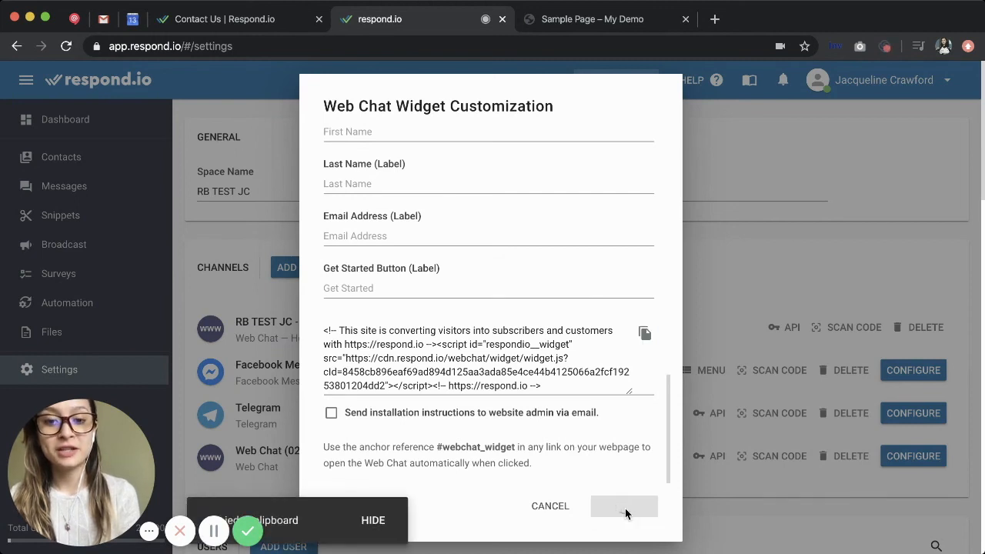
pyautogui.click(625, 505)
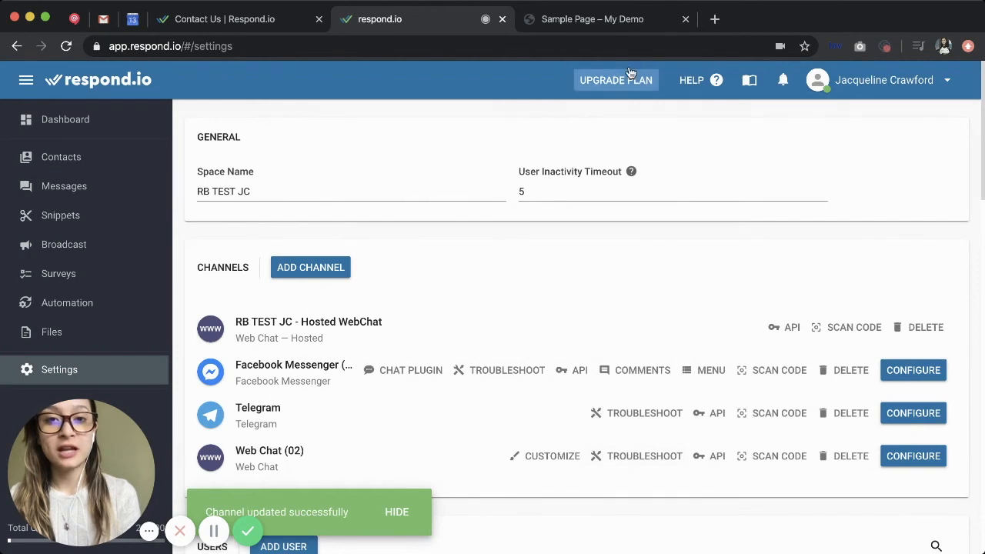
# Show the WordPress Sample Page and expand its chat widget with Messenger and Telegram options
pyautogui.click(591, 19)
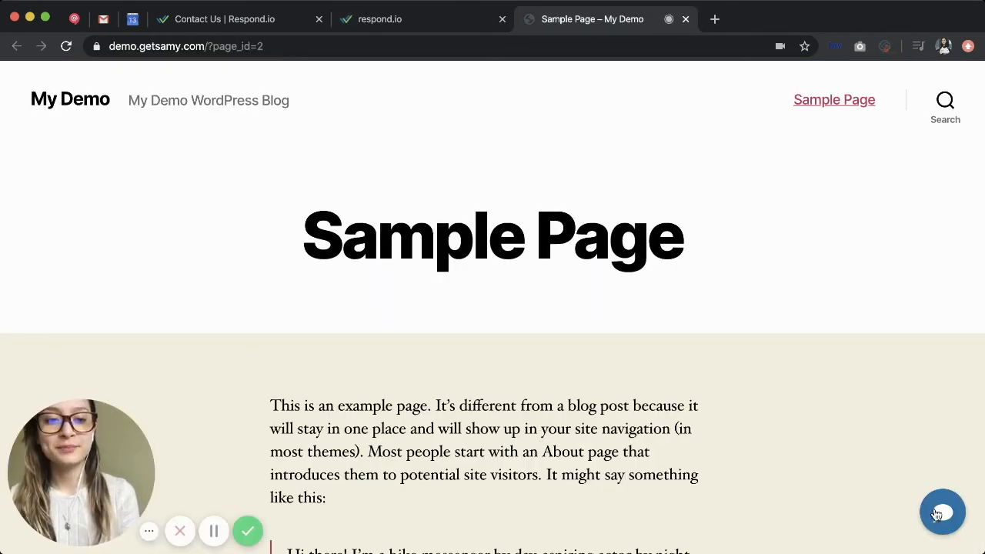
pyautogui.click(942, 513)
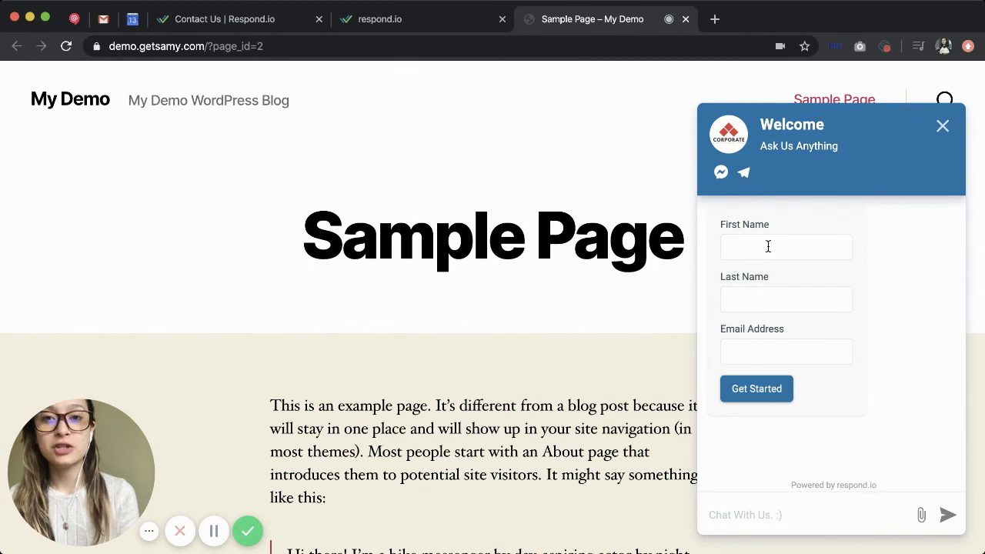
pyautogui.moveTo(743, 172)
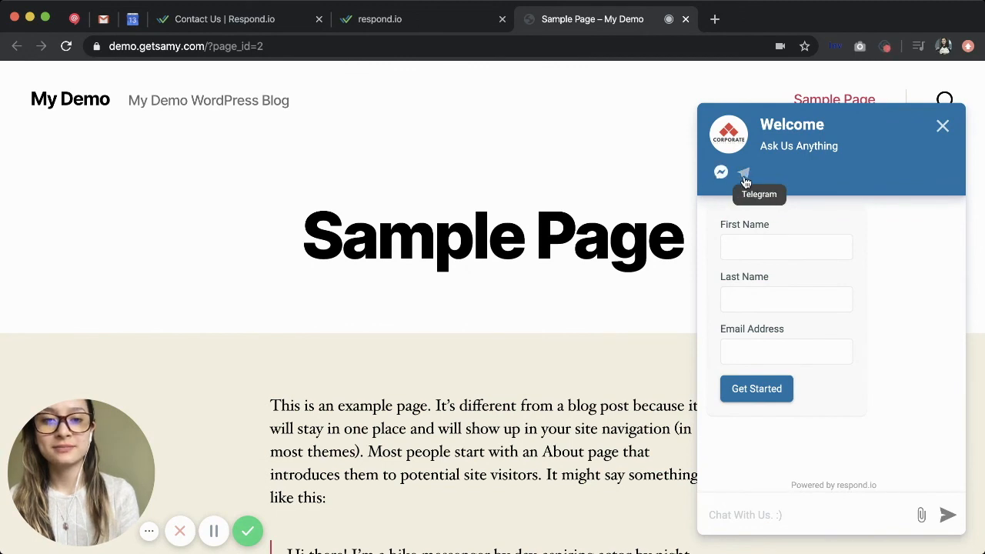
pyautogui.moveTo(896, 305)
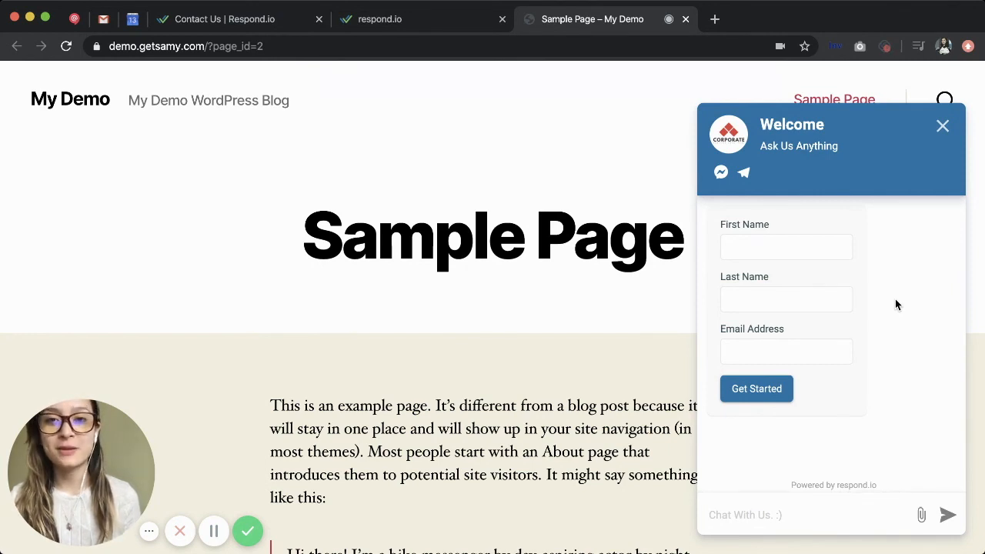
pyautogui.moveTo(434, 140)
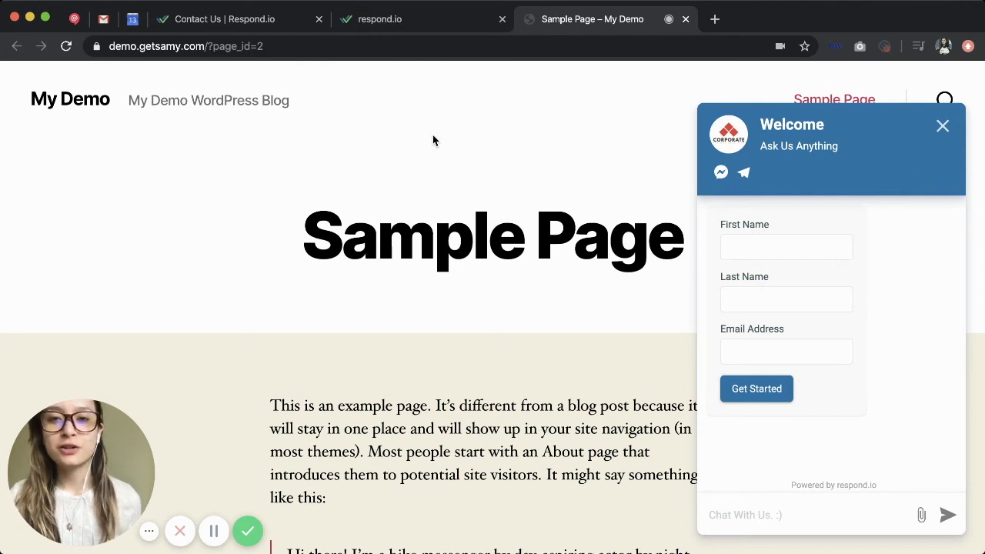